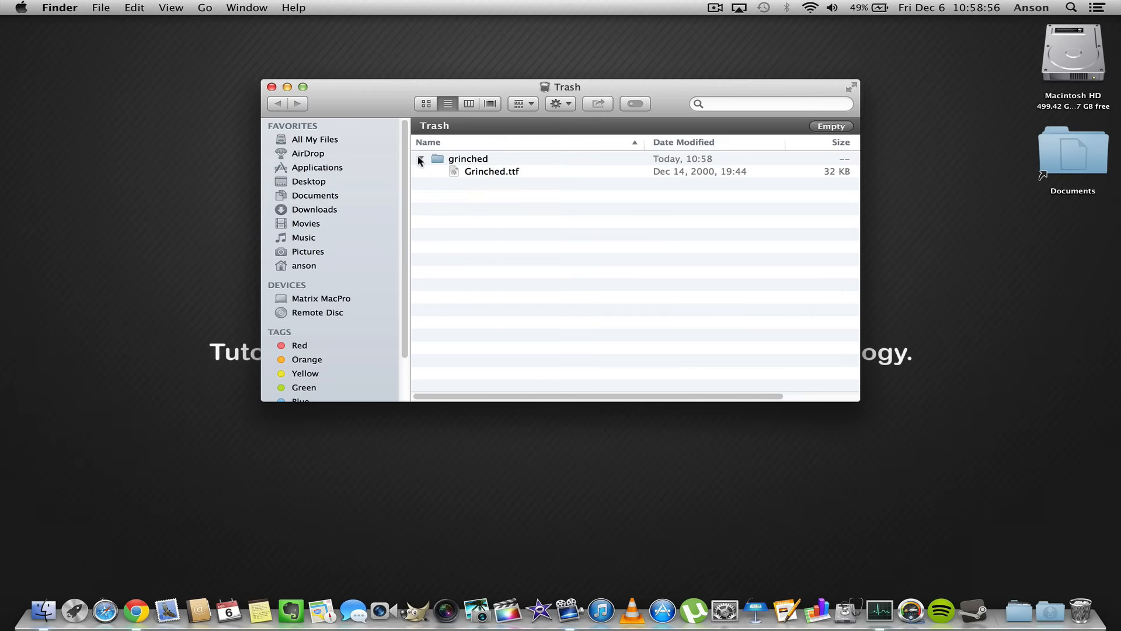
Attempt to empty the Trash and confirm, hitting a 'Grinched.ttf is in use' error
{"action": "left_click", "coordinate": [420, 159]}
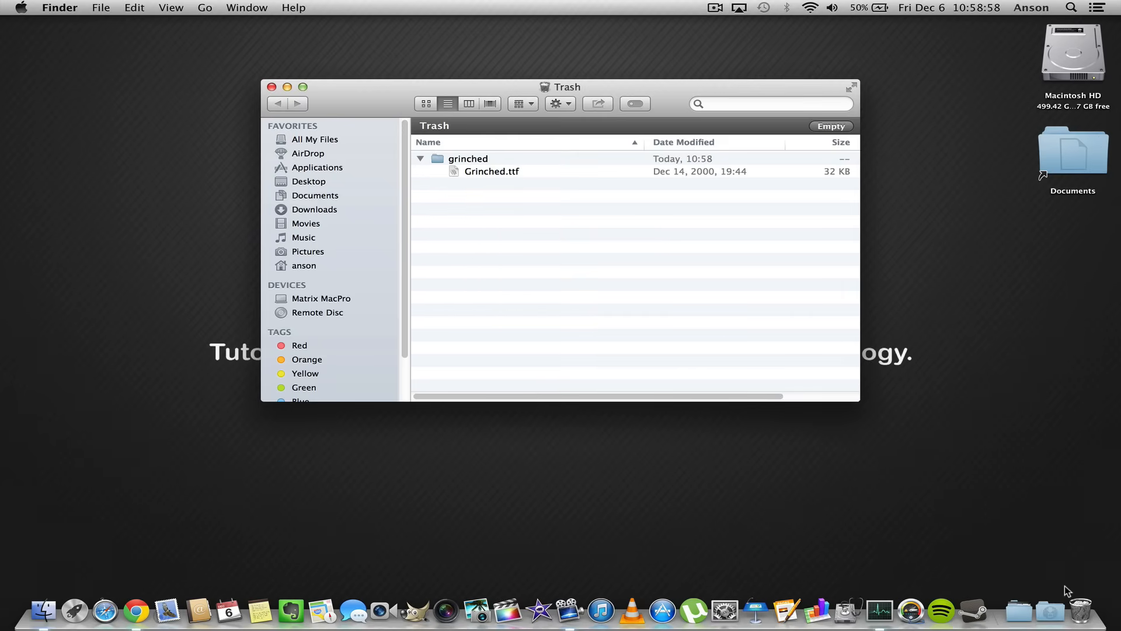
{"action": "left_click", "coordinate": [830, 126]}
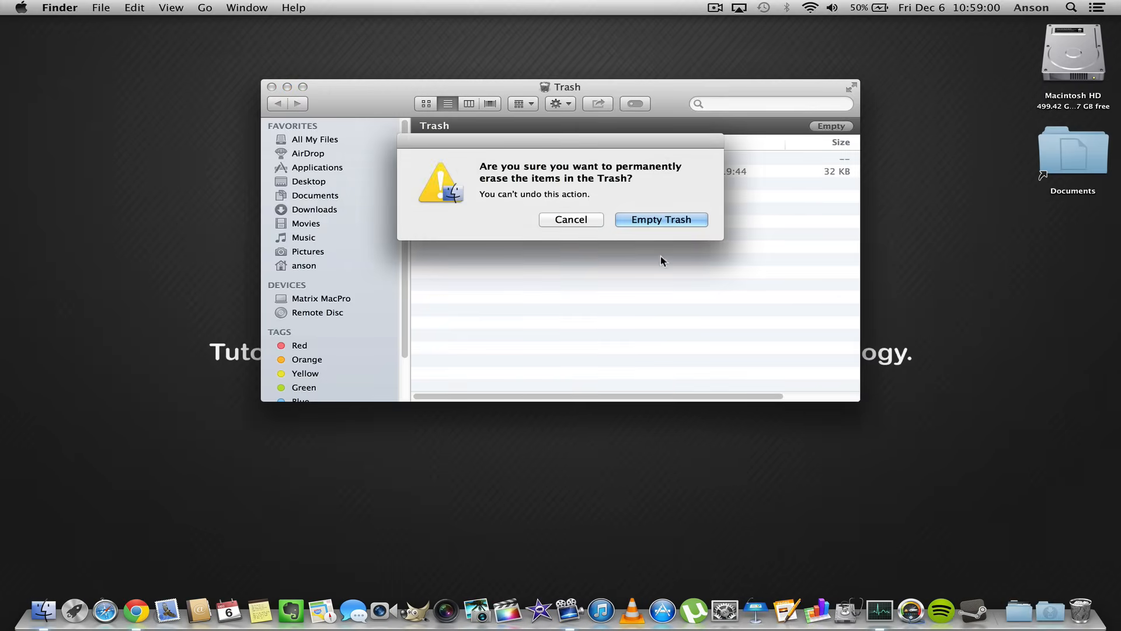
{"action": "left_click", "coordinate": [659, 219]}
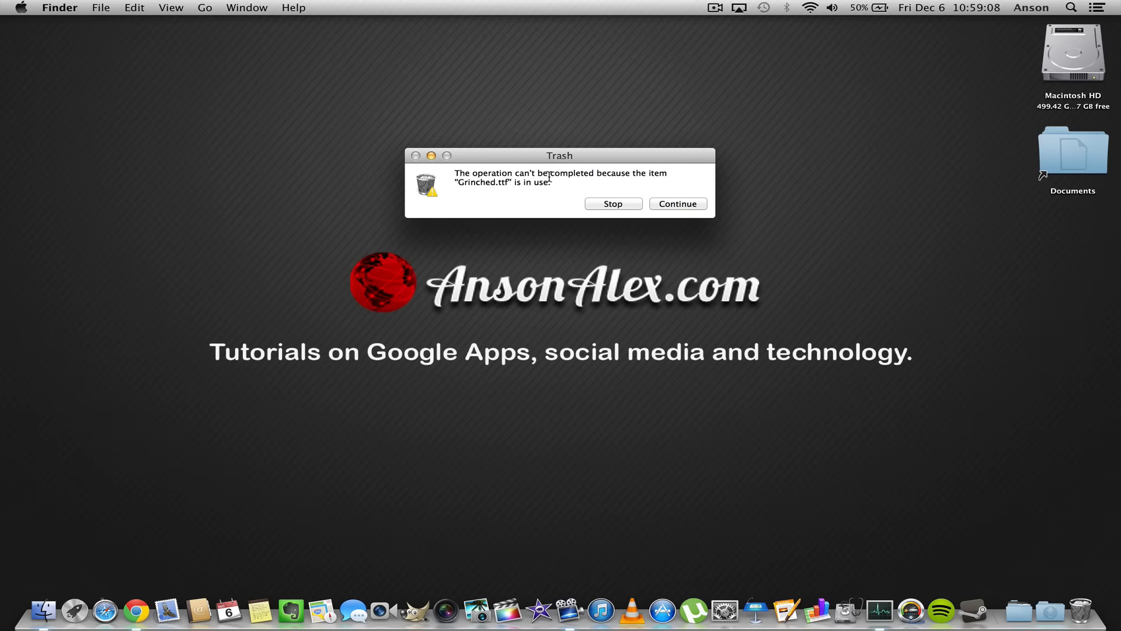
Dismiss the in-use error and launch Activity Monitor from Applications > Utilities
{"action": "left_click", "coordinate": [612, 203]}
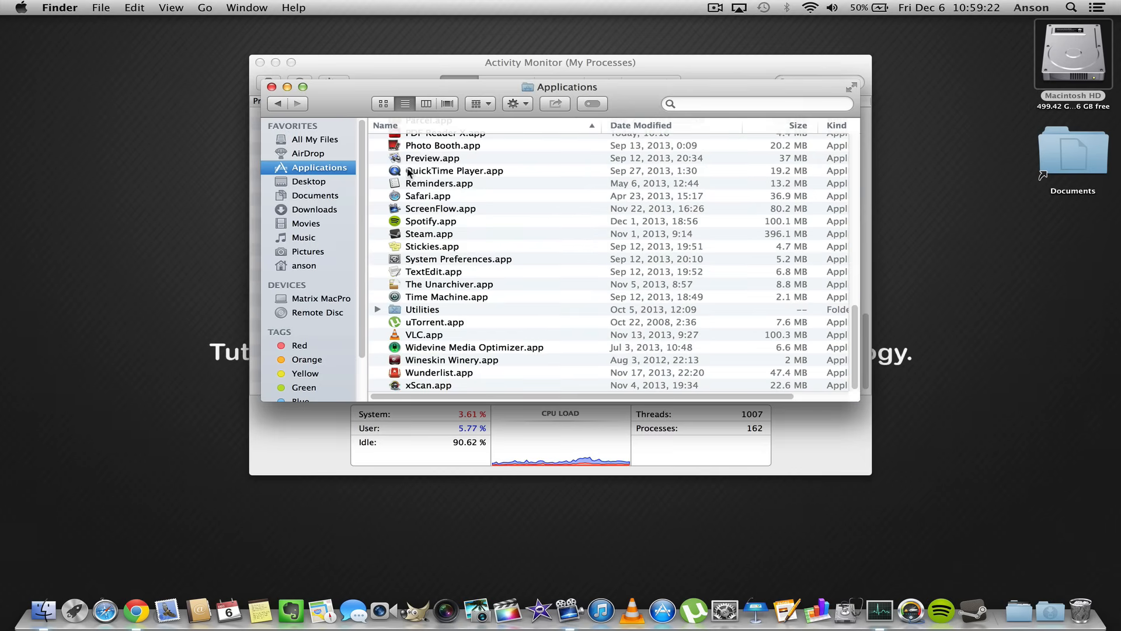
{"action": "double_click", "coordinate": [421, 309]}
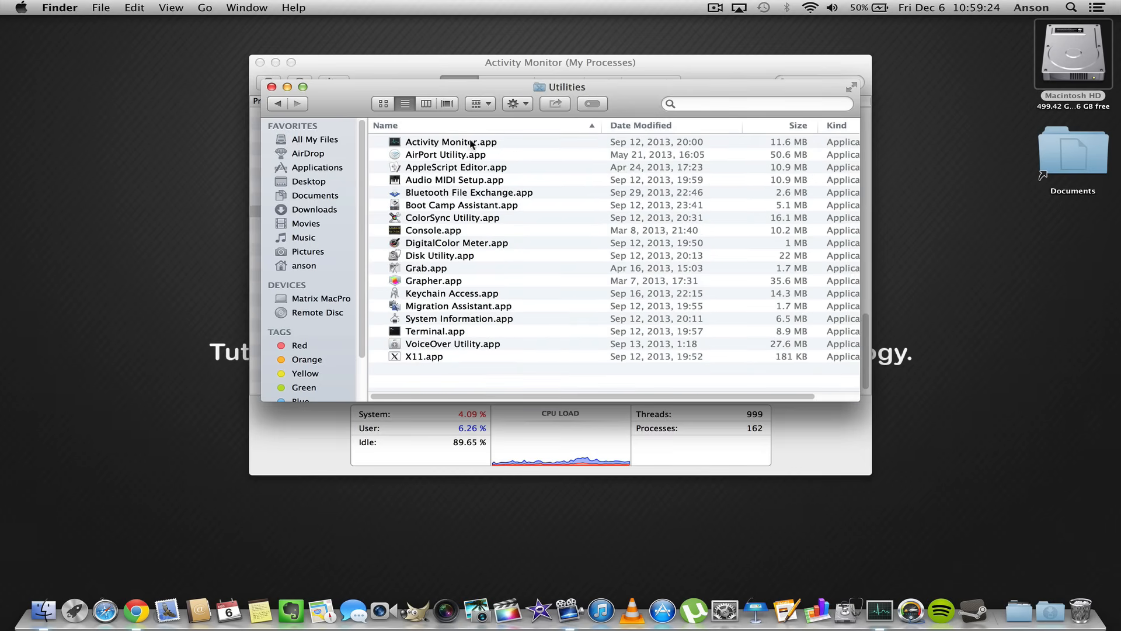
{"action": "left_click", "coordinate": [451, 141]}
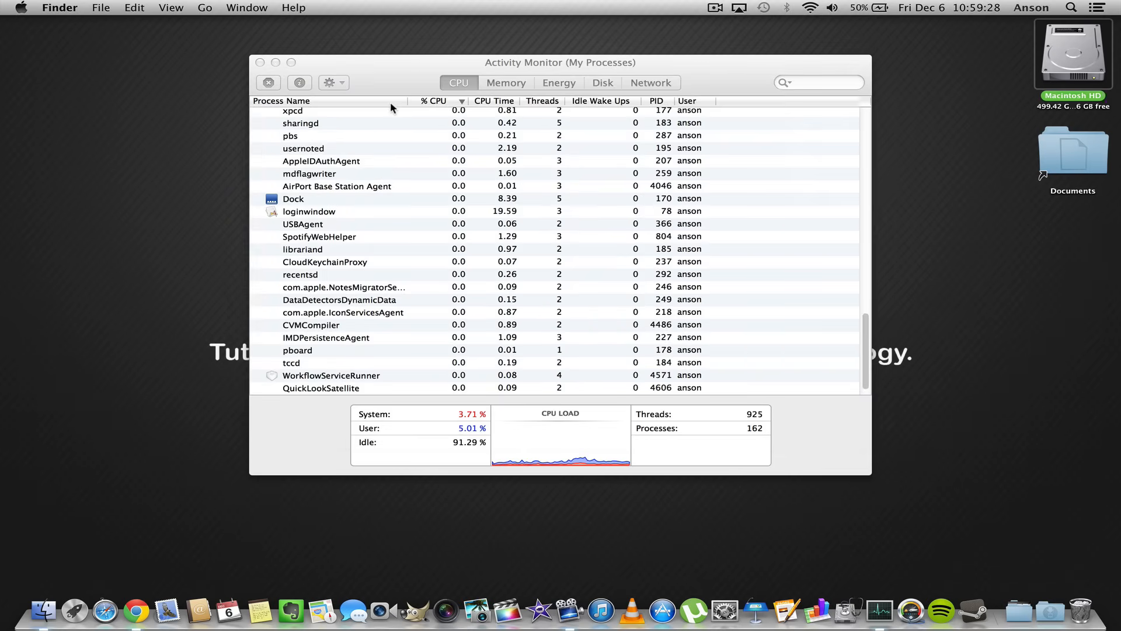
{"action": "mouse_move", "coordinate": [352, 317]}
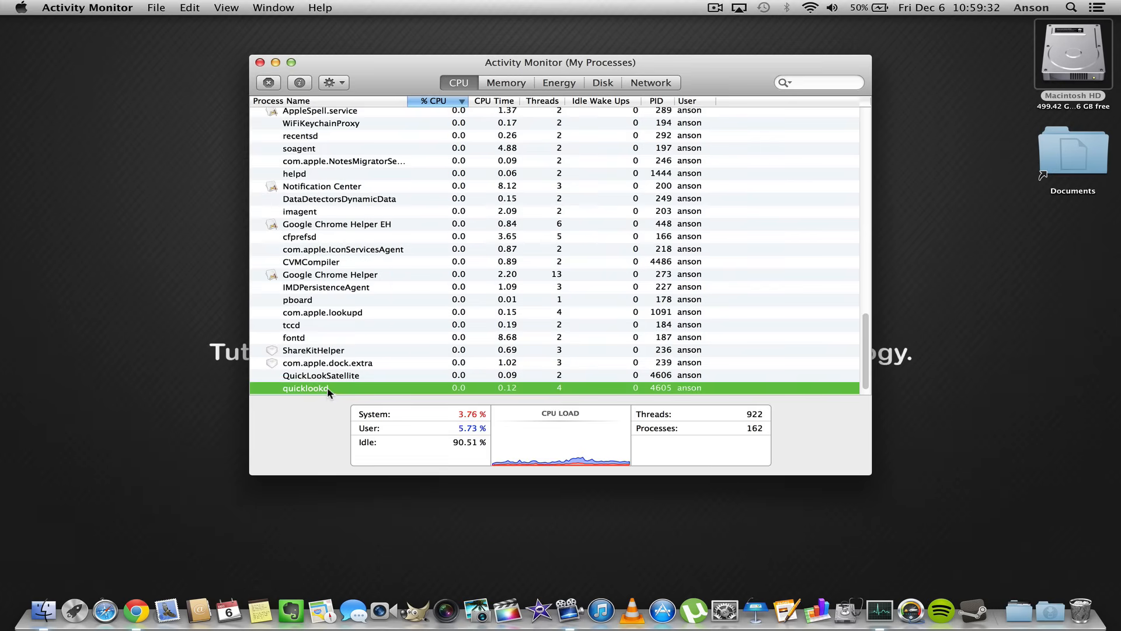
Locate and select the quicklookd and QuickLookSatellite processes in the CPU-sorted list
{"action": "left_click", "coordinate": [320, 375]}
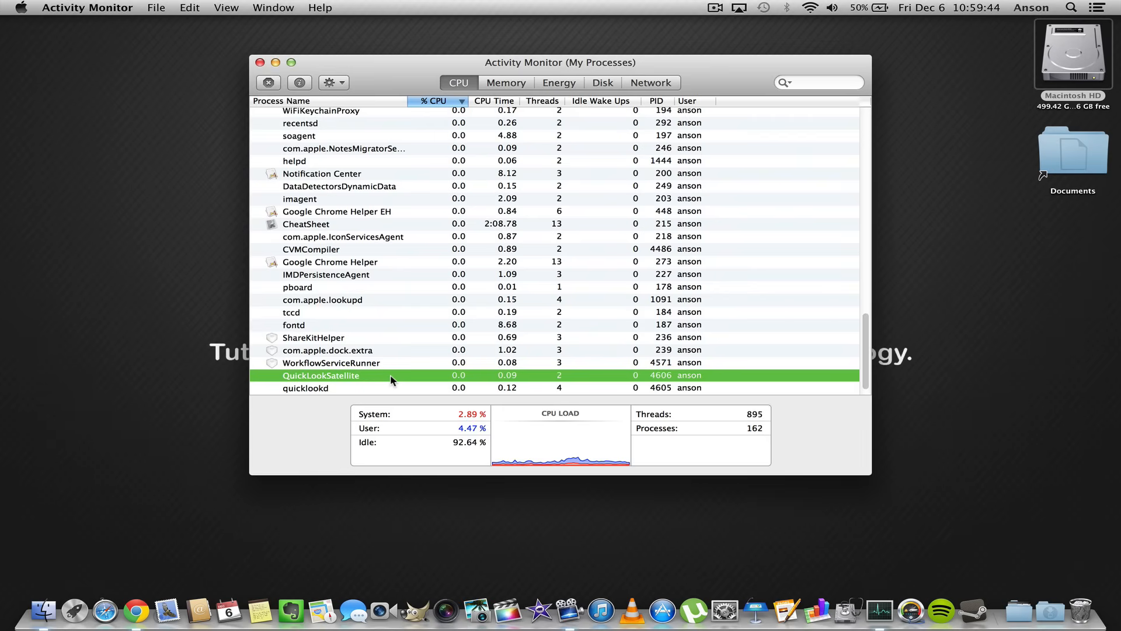
{"action": "mouse_move", "coordinate": [364, 380]}
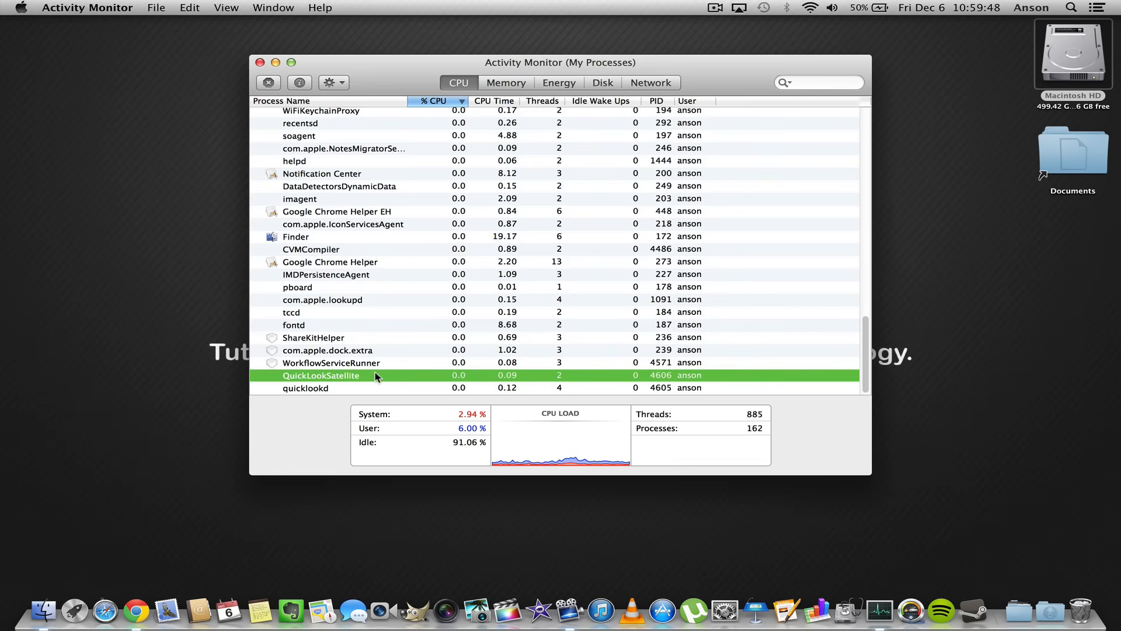
{"action": "left_click", "coordinate": [330, 82]}
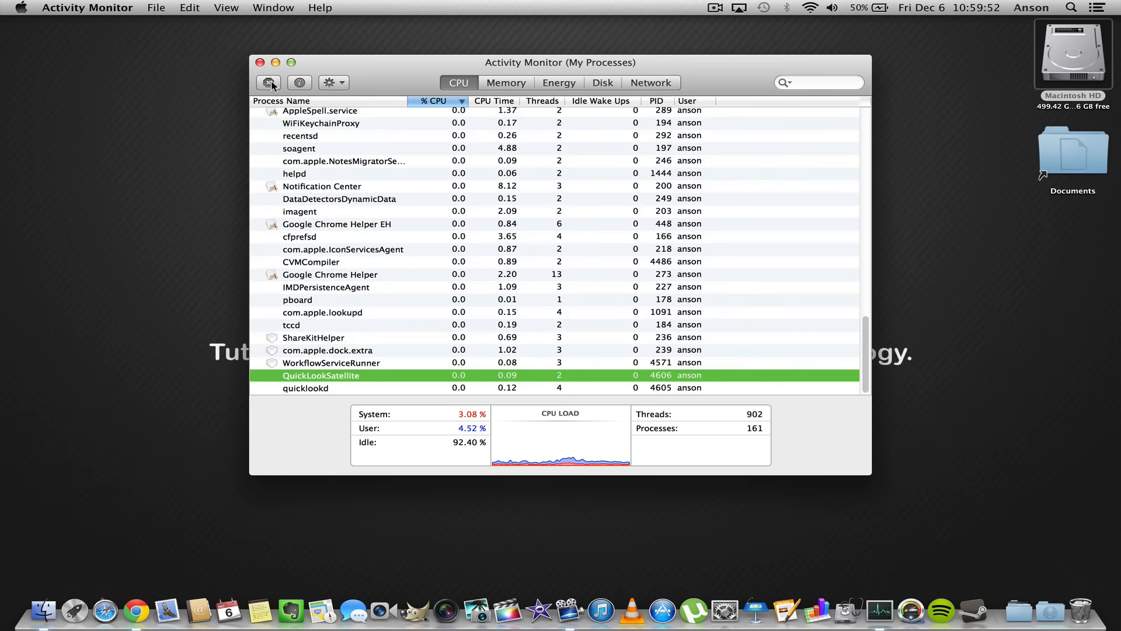
{"action": "mouse_move", "coordinate": [269, 81]}
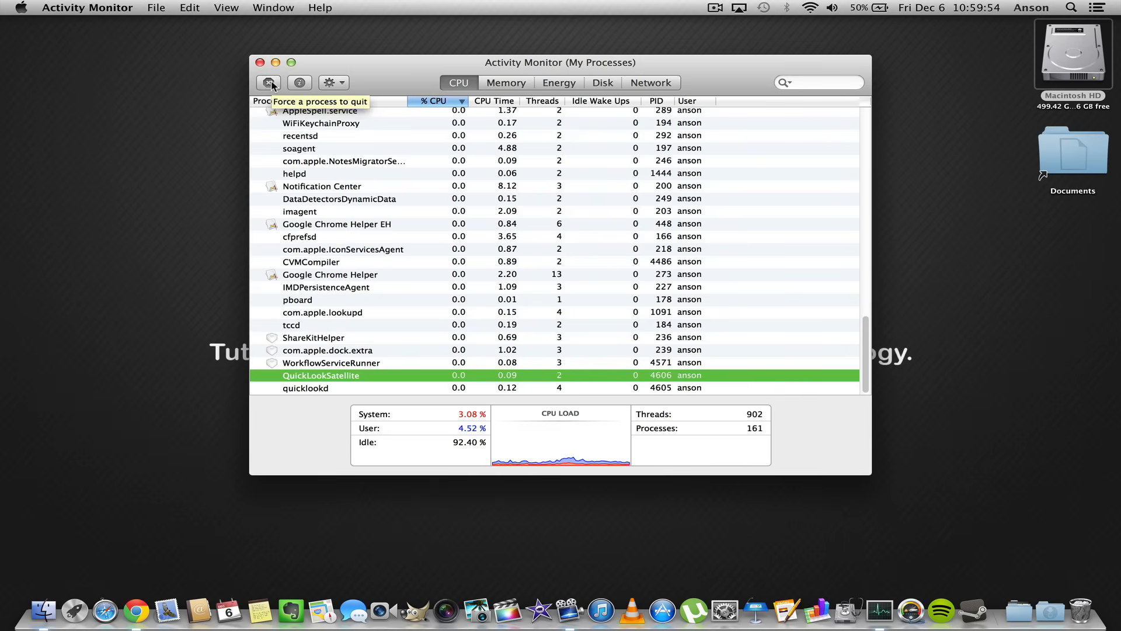
Force-quit QuickLookSatellite and quicklookd, then close the Activity Monitor window
{"action": "left_click", "coordinate": [269, 82]}
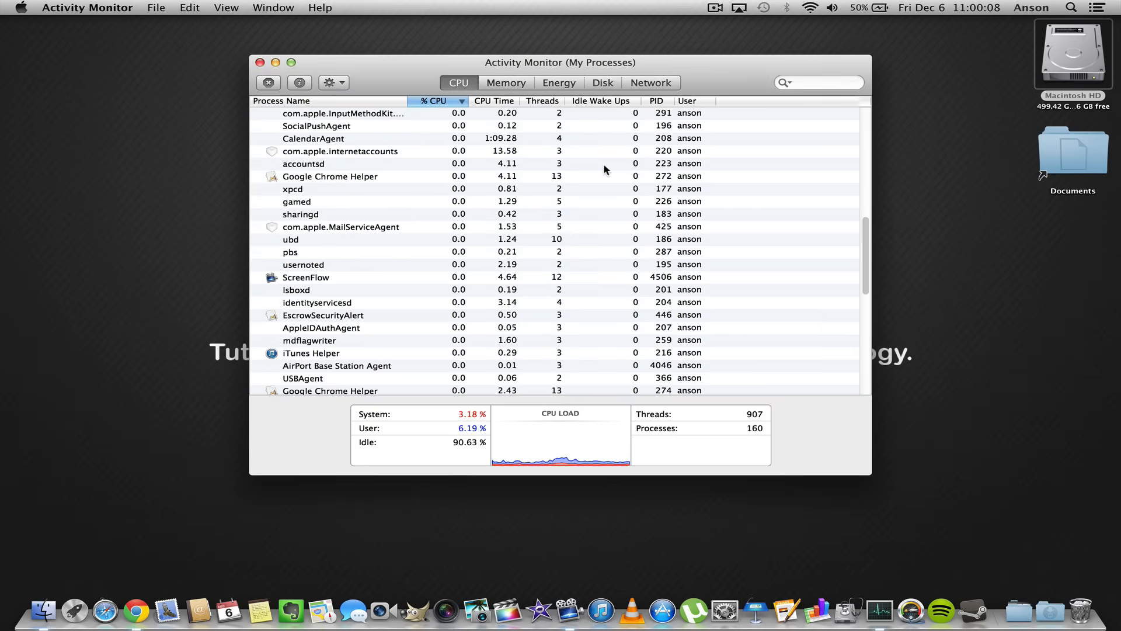
{"action": "mouse_move", "coordinate": [335, 168]}
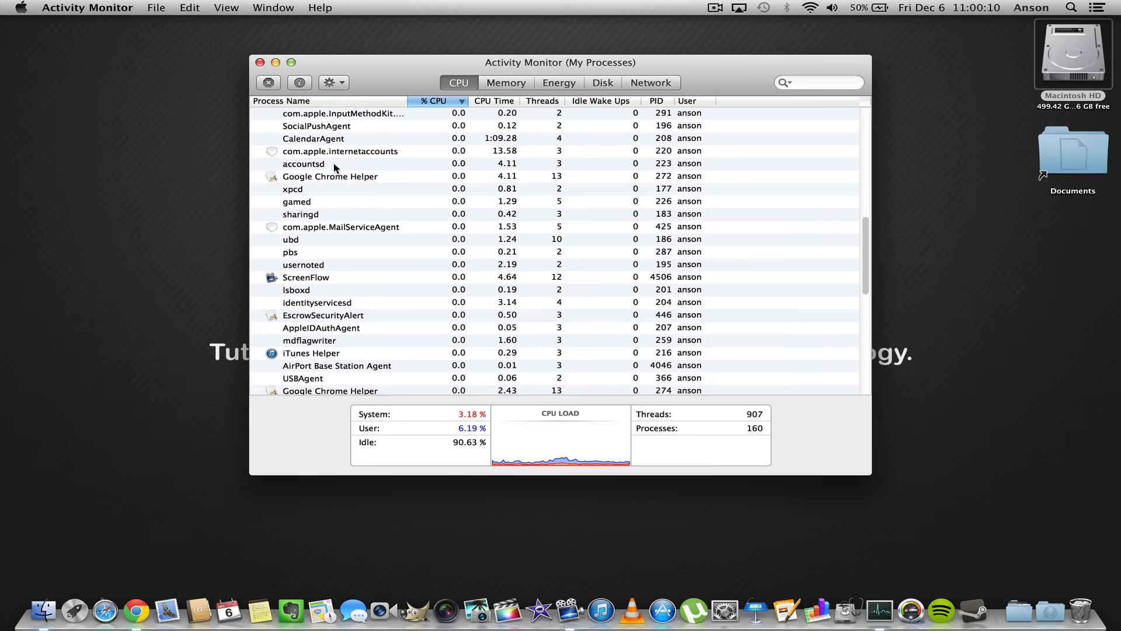
{"action": "scroll", "scroll_direction": "down", "scroll_amount": 3}
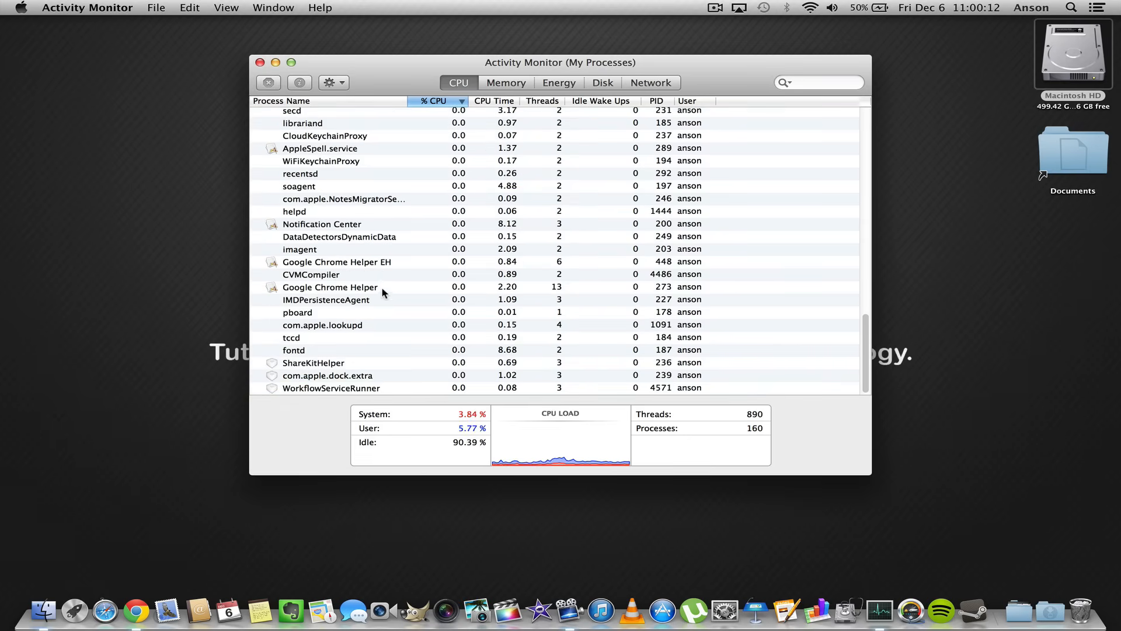
{"action": "left_click", "coordinate": [294, 212]}
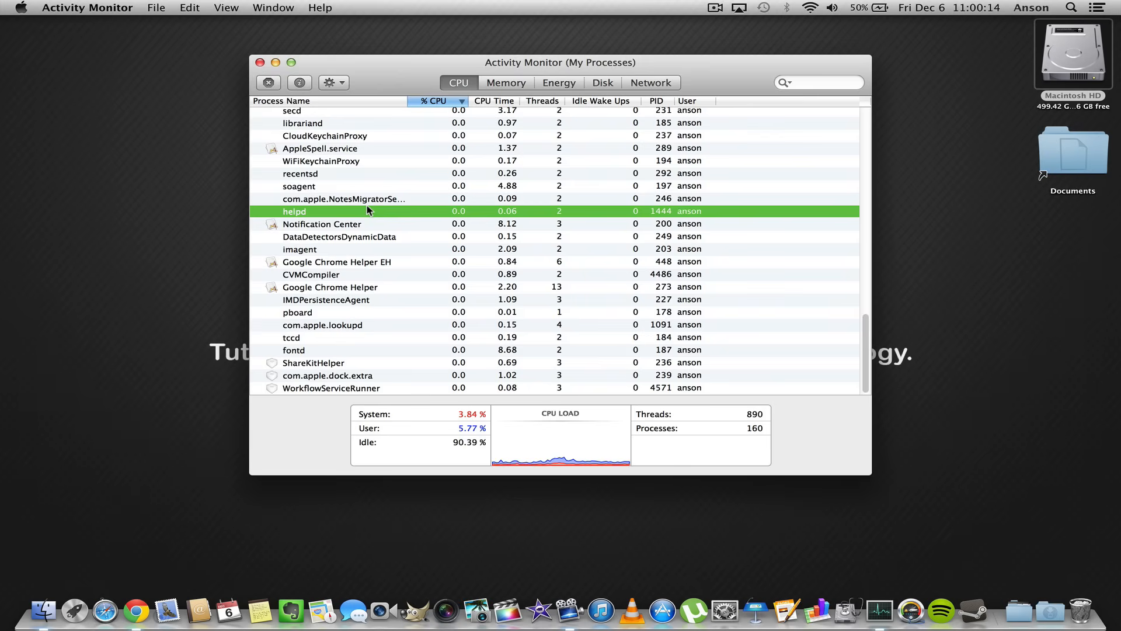
{"action": "left_click", "coordinate": [260, 62]}
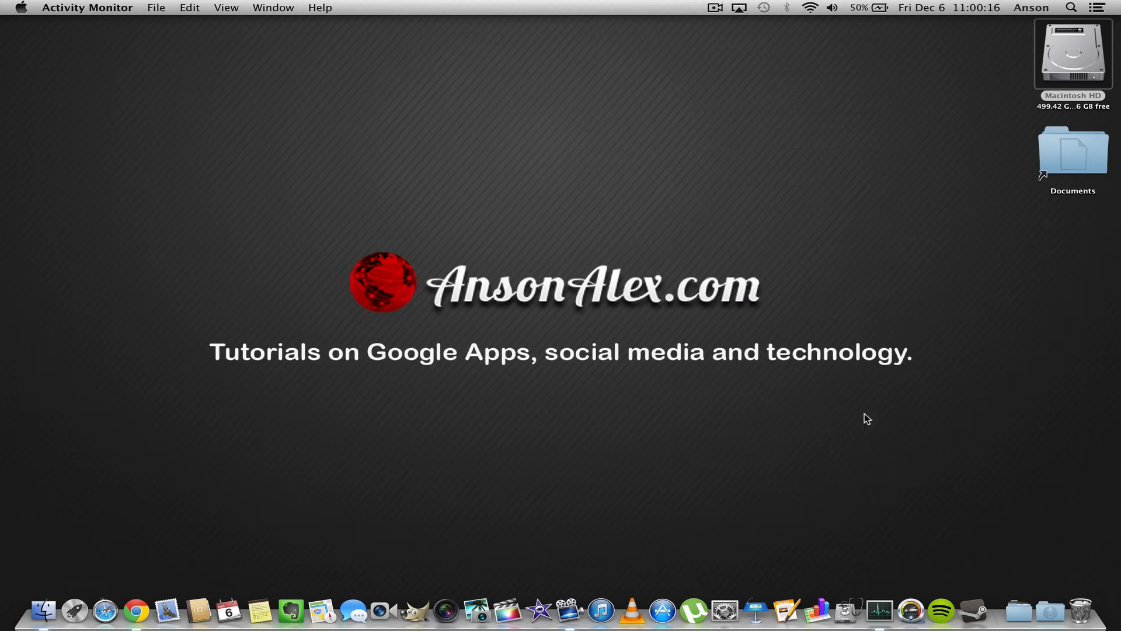
Empty the Trash from the Dock and confirm, succeeding with no in-use error
{"action": "right_click", "coordinate": [1085, 611]}
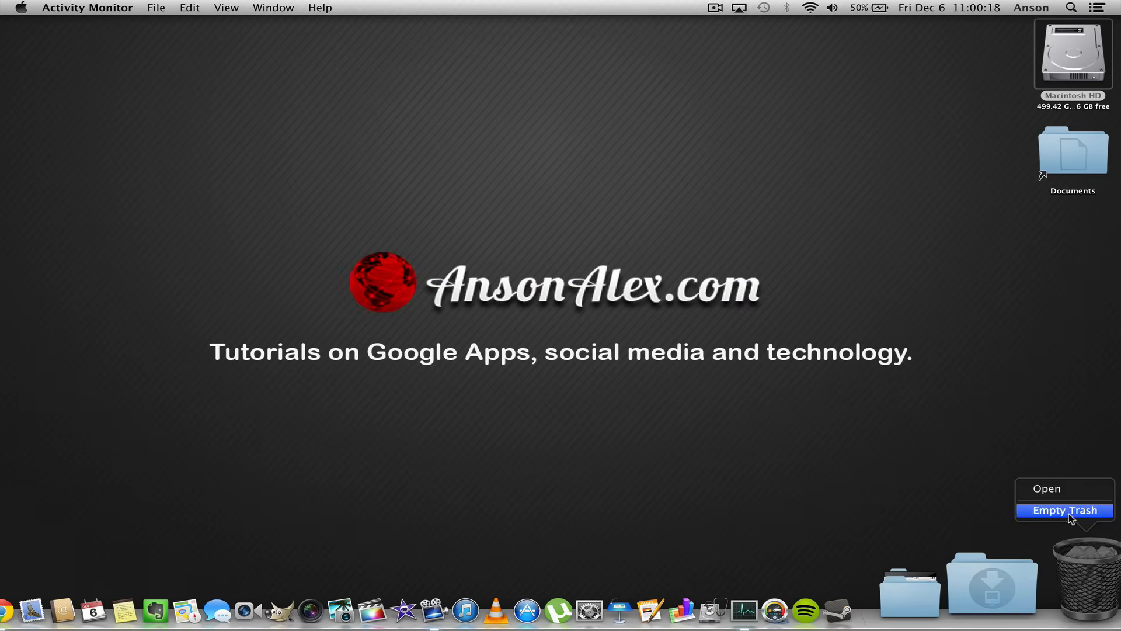
{"action": "left_click", "coordinate": [1065, 510]}
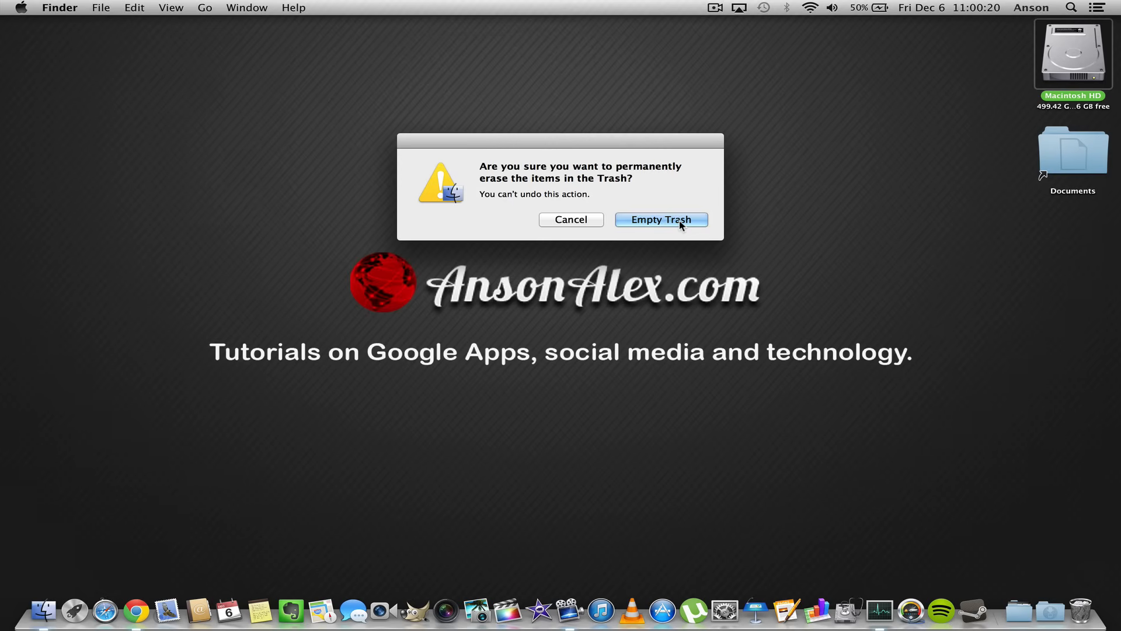
{"action": "left_click", "coordinate": [661, 219]}
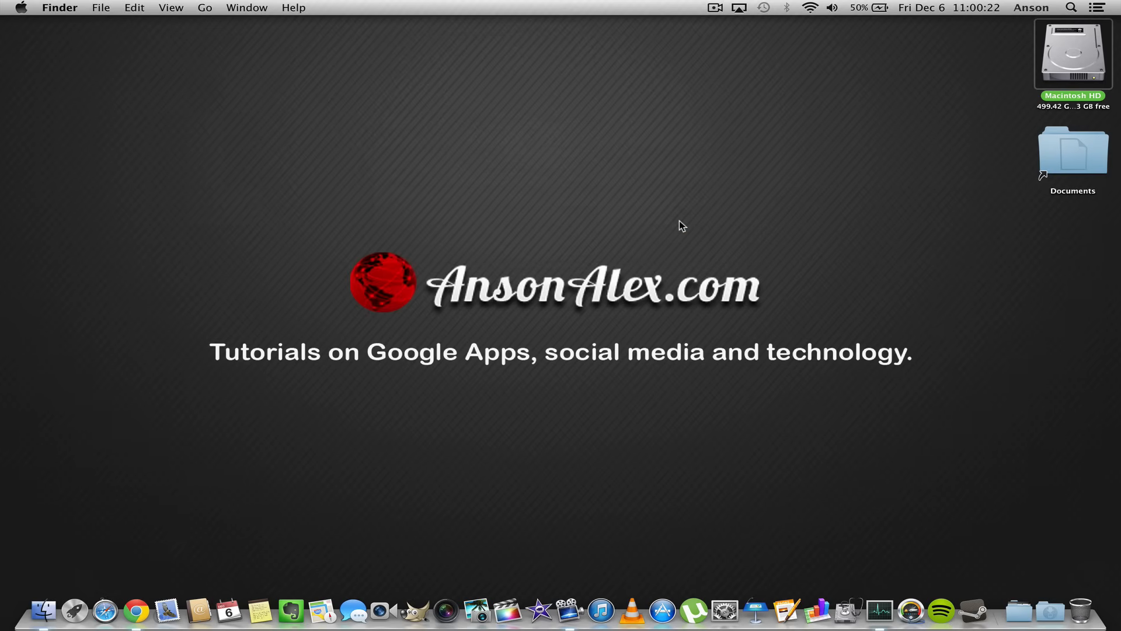